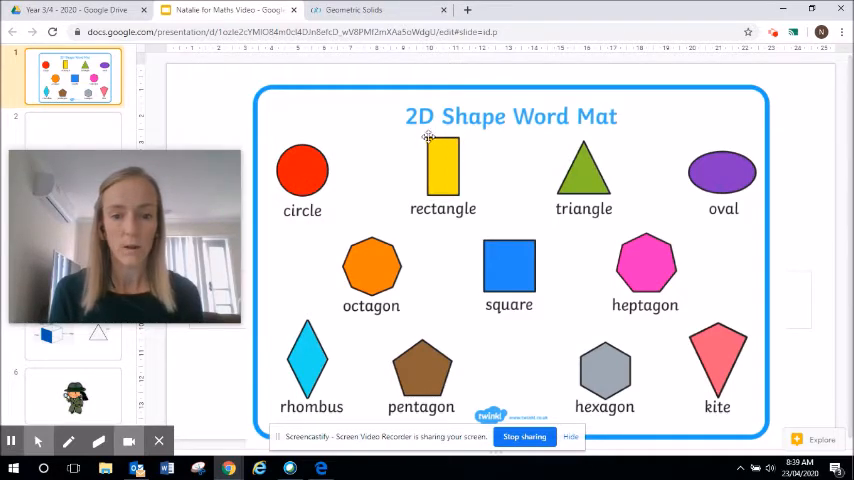
{"action": "mouse_move", "coordinate": [460, 144]}
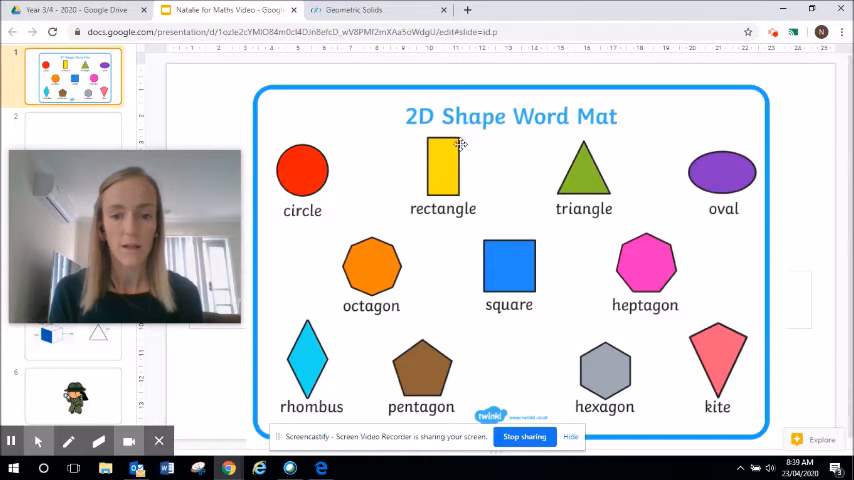
{"action": "mouse_move", "coordinate": [424, 132]}
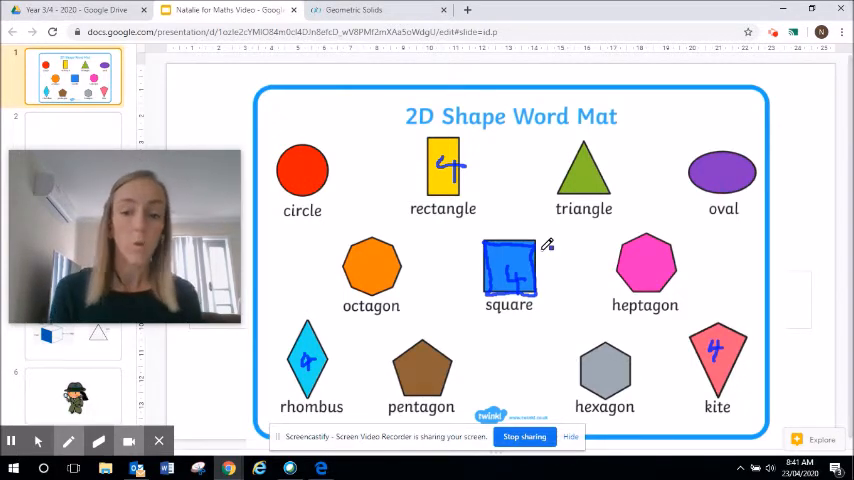
{"action": "mouse_move", "coordinate": [462, 304]}
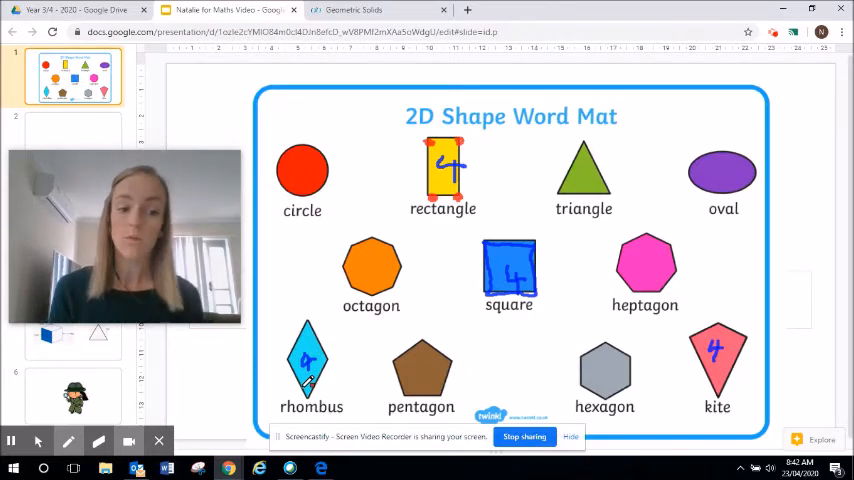
{"action": "mouse_move", "coordinate": [12, 440]}
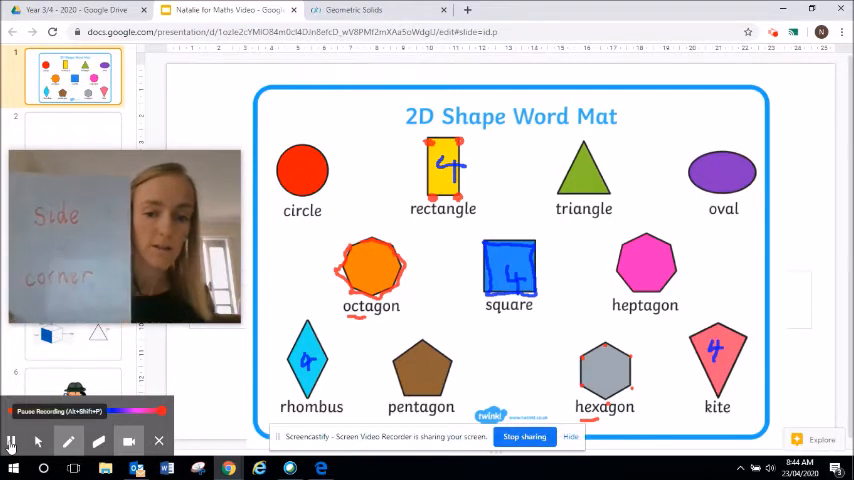
Annotate the word mat with the red pen, then switch to the Geometric Solids interactive.
{"action": "left_click", "coordinate": [12, 440]}
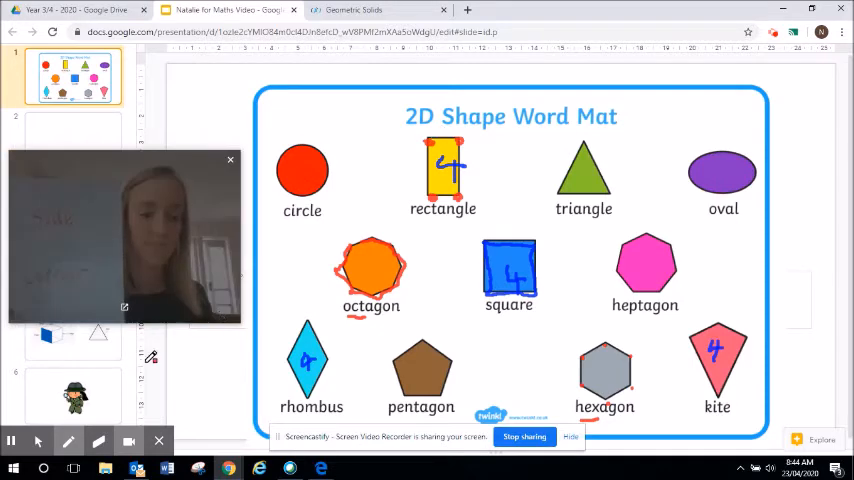
{"action": "left_click", "coordinate": [360, 10]}
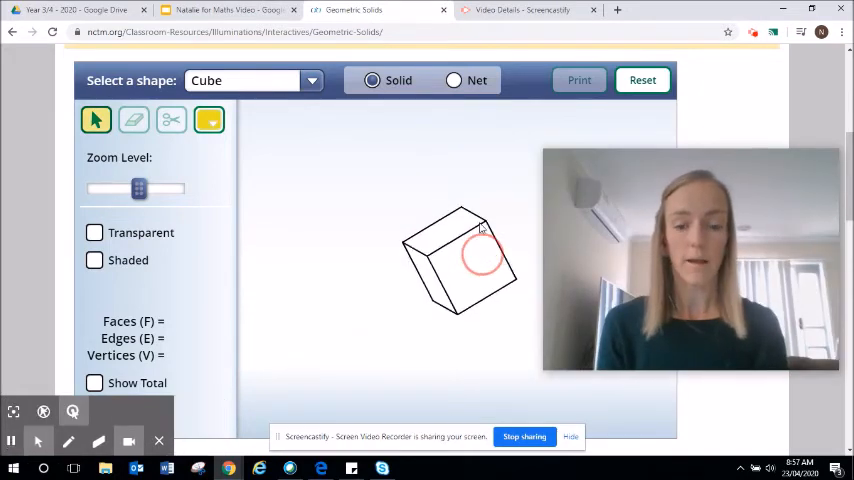
Paint every face of the cube yellow, rotating it to reach hidden faces, until the face count reads 6.
{"action": "left_click_drag", "start_coordinate": [480, 256], "coordinate": [432, 296]}
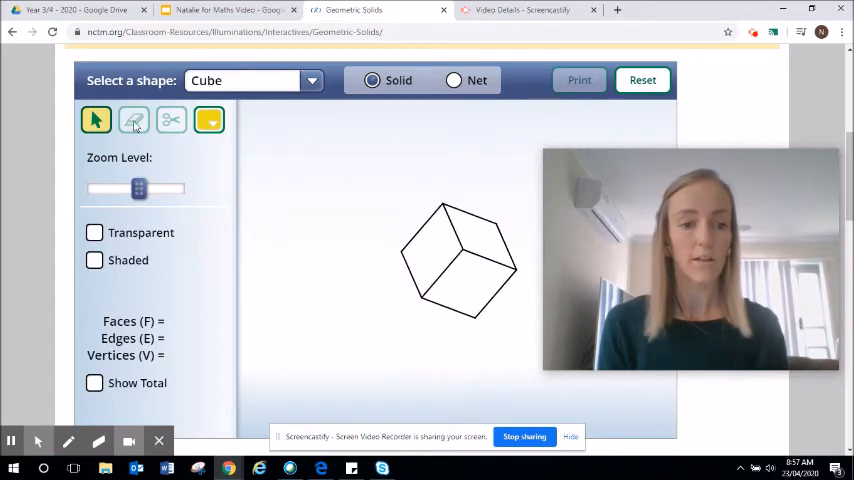
{"action": "left_click", "coordinate": [208, 120]}
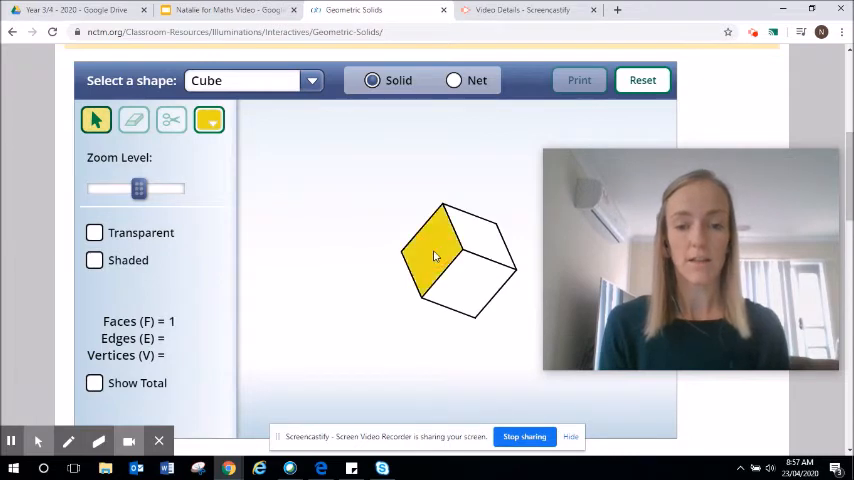
{"action": "left_click", "coordinate": [466, 240]}
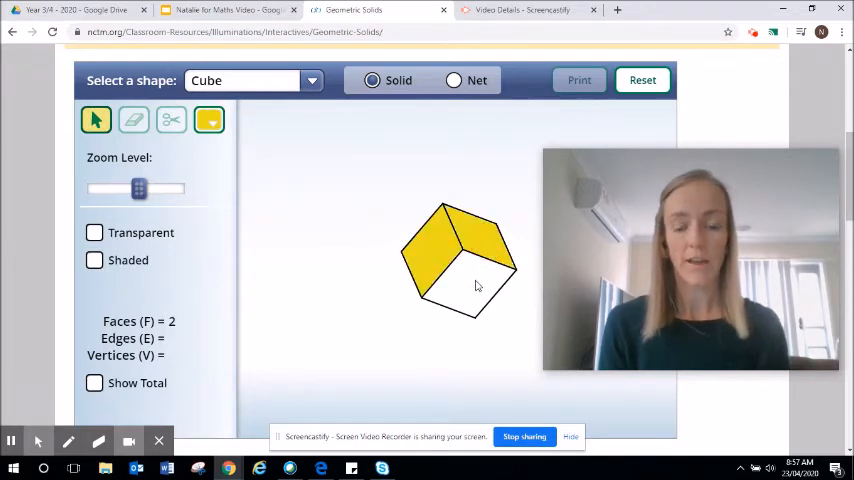
{"action": "left_click_drag", "start_coordinate": [474, 284], "coordinate": [460, 308]}
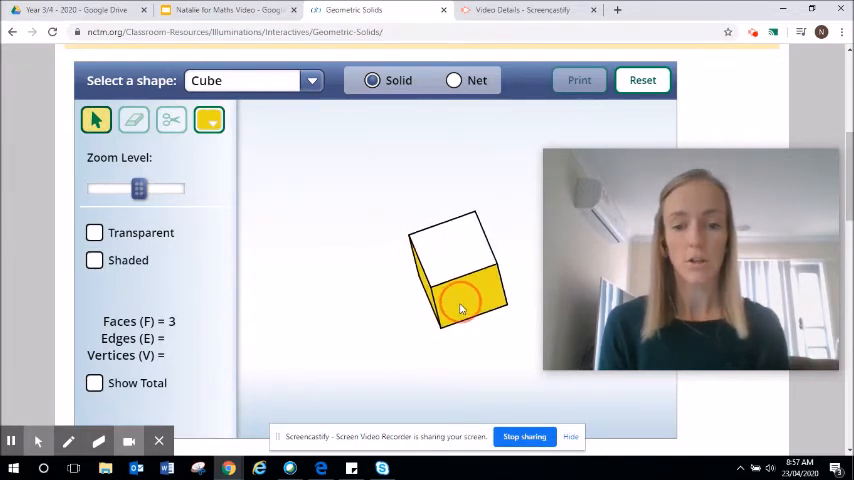
{"action": "left_click_drag", "start_coordinate": [460, 304], "coordinate": [470, 300]}
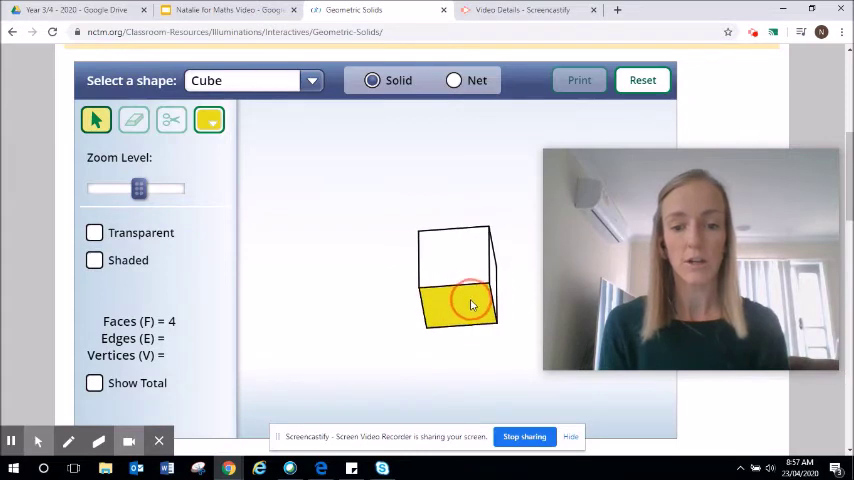
{"action": "left_click_drag", "start_coordinate": [470, 304], "coordinate": [442, 276]}
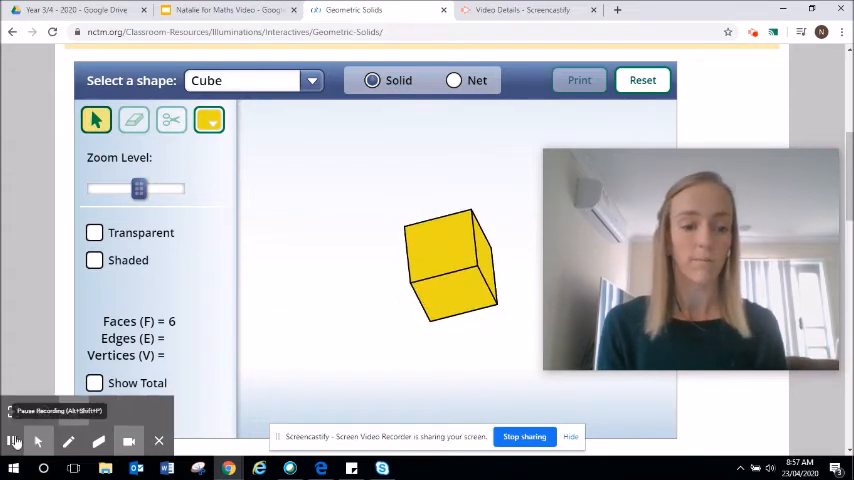
Colour all twelve cube edges dark red, rotating to reach the back edges, so the edge count reads 12.
{"action": "left_click", "coordinate": [208, 120]}
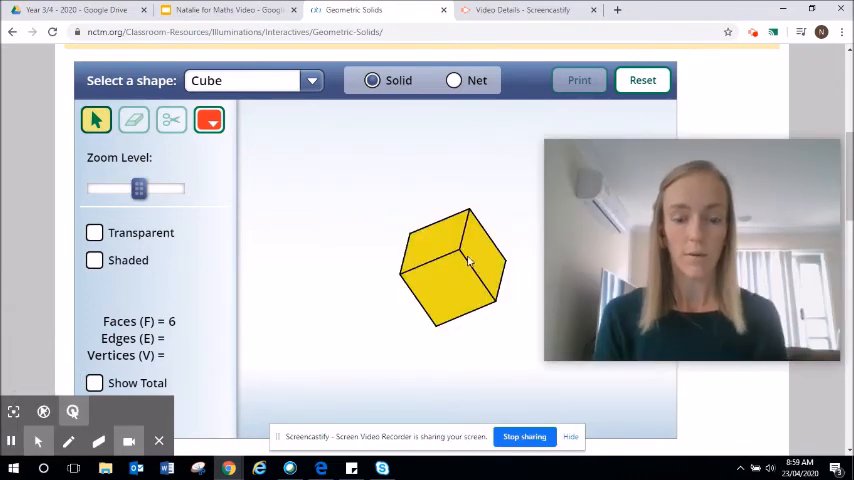
{"action": "left_click", "coordinate": [436, 264]}
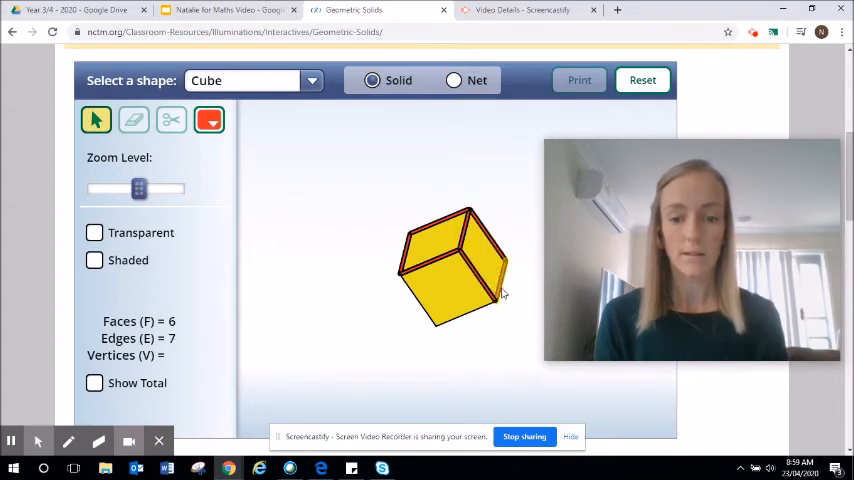
{"action": "mouse_move", "coordinate": [458, 324]}
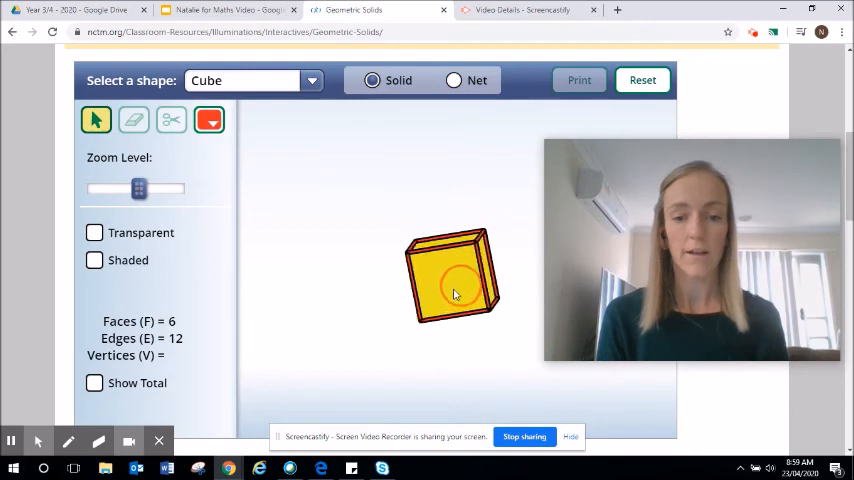
{"action": "left_click_drag", "start_coordinate": [456, 296], "coordinate": [416, 264]}
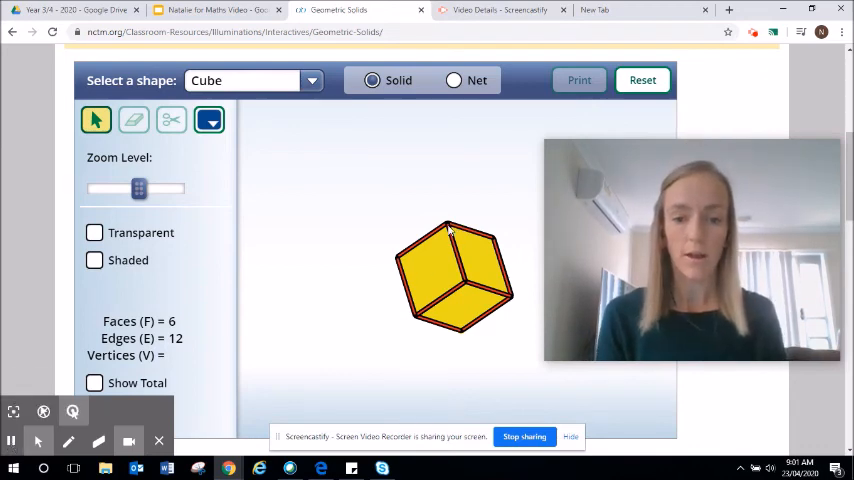
Mark all eight cube corners with dark dots, rotating for hidden vertices, so the vertex count reads 8.
{"action": "left_click", "coordinate": [416, 300]}
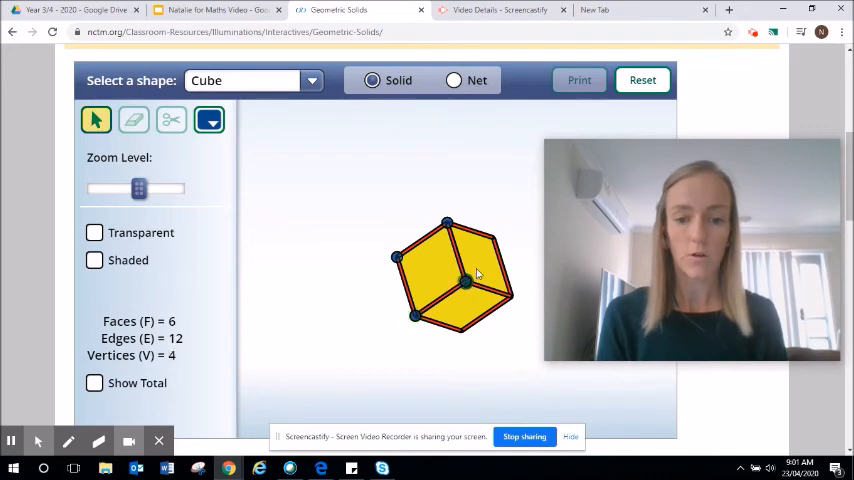
{"action": "left_click_drag", "start_coordinate": [466, 280], "coordinate": [474, 280]}
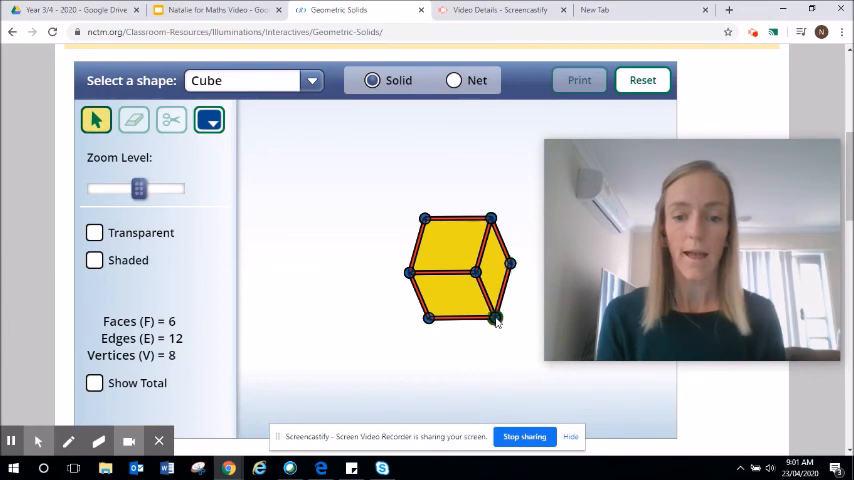
{"action": "left_click_drag", "start_coordinate": [490, 320], "coordinate": [456, 320]}
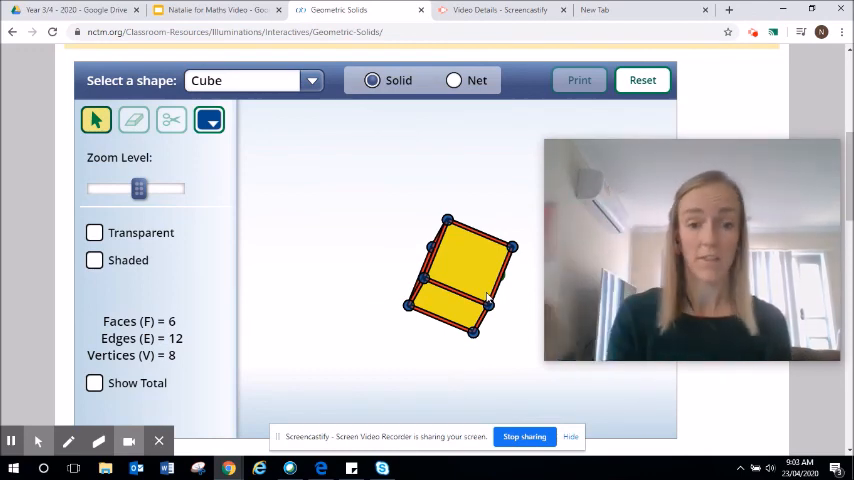
{"action": "mouse_move", "coordinate": [308, 284]}
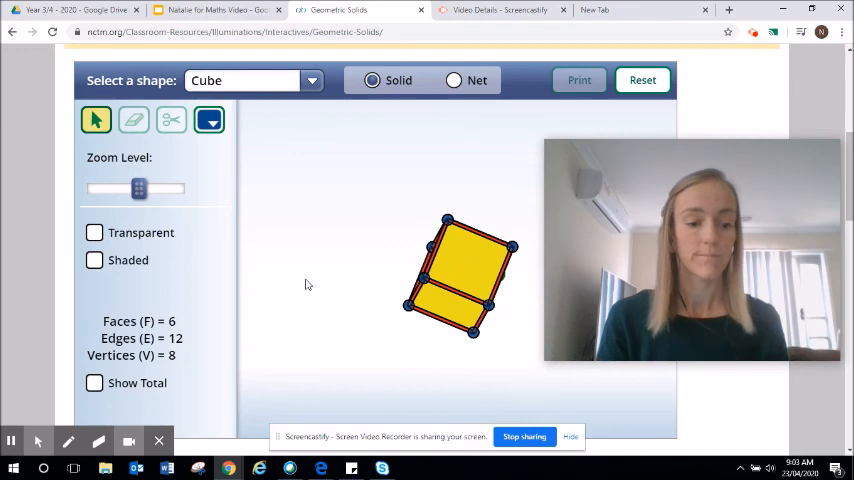
{"action": "mouse_move", "coordinate": [12, 440]}
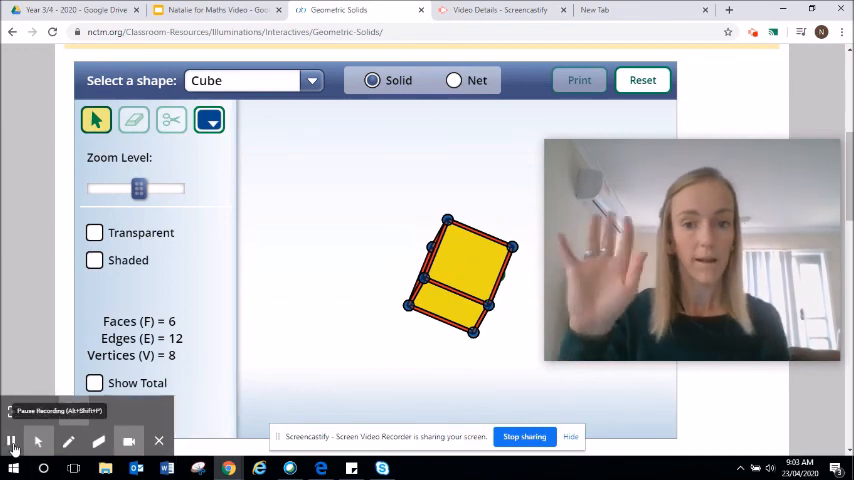